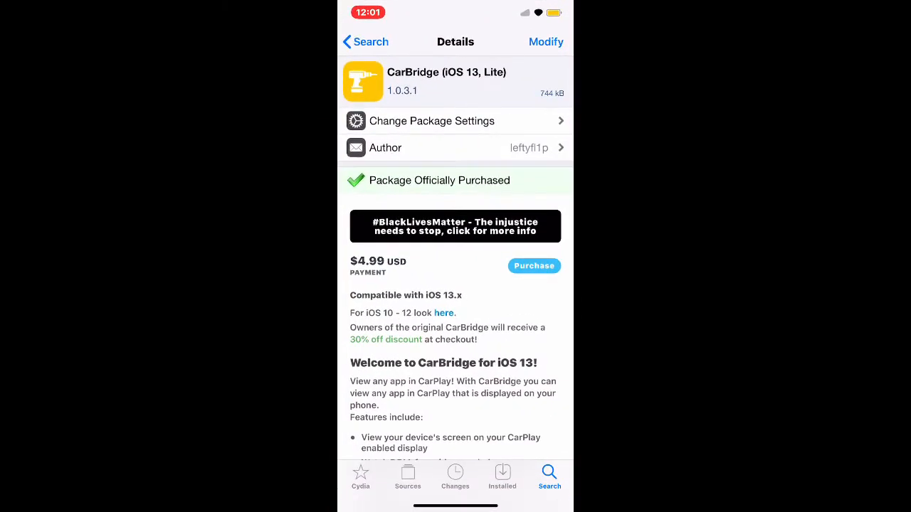
# - Browse to the CarBridge (iOS 13, Lite) package page in Cydia and review its description
pyautogui.click(407, 477)
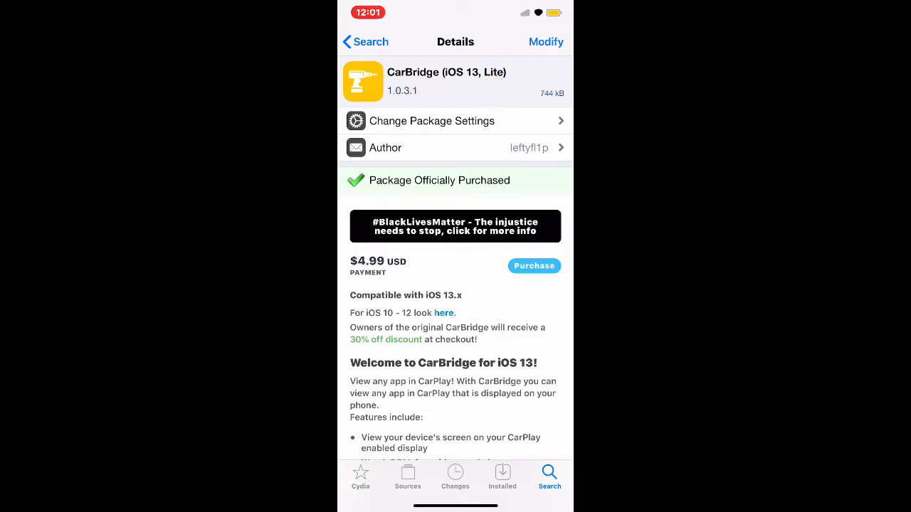
pyautogui.scroll(-3)
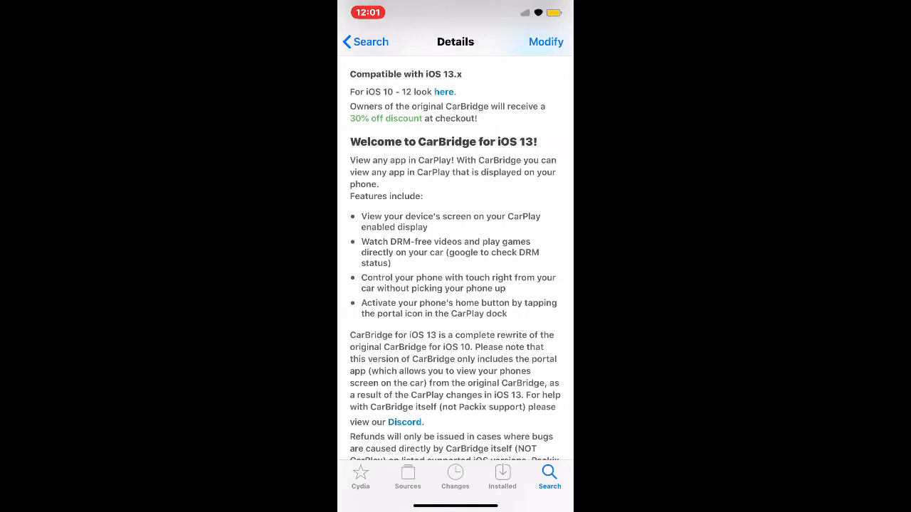
pyautogui.click(403, 160)
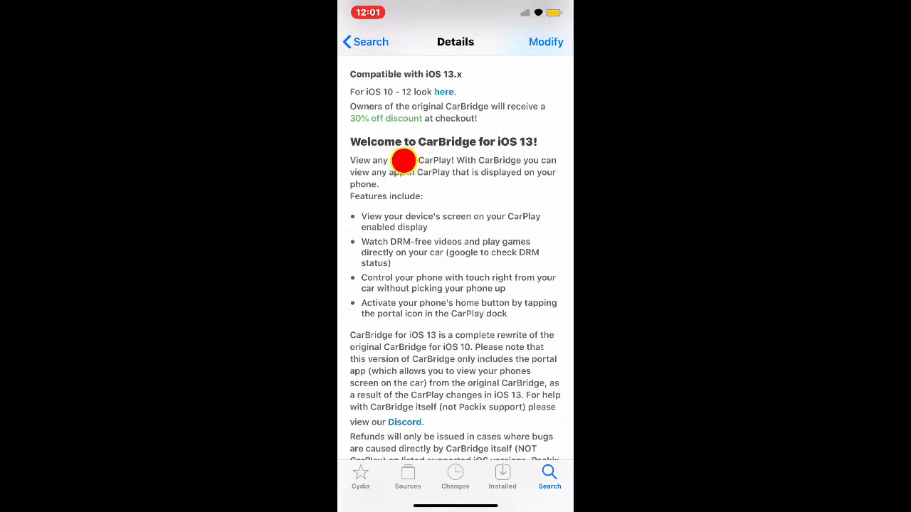
pyautogui.doubleClick(419, 160)
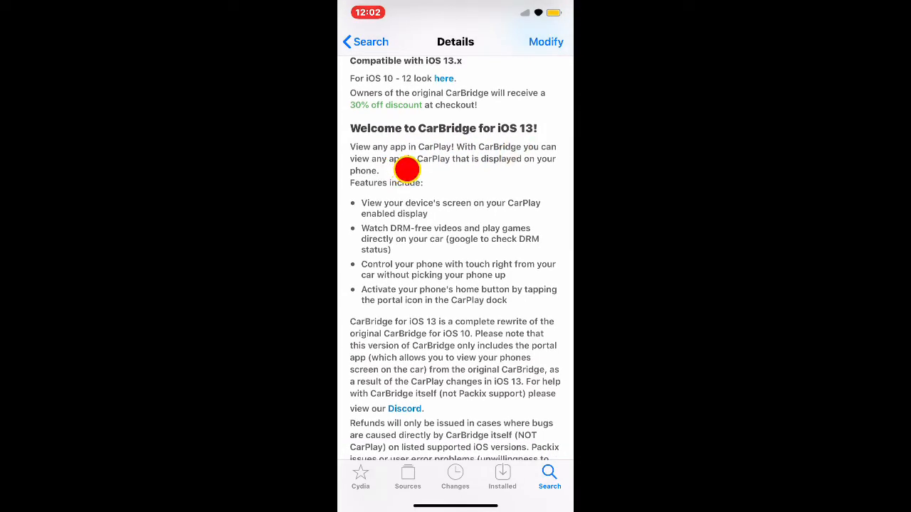
pyautogui.moveTo(447, 170)
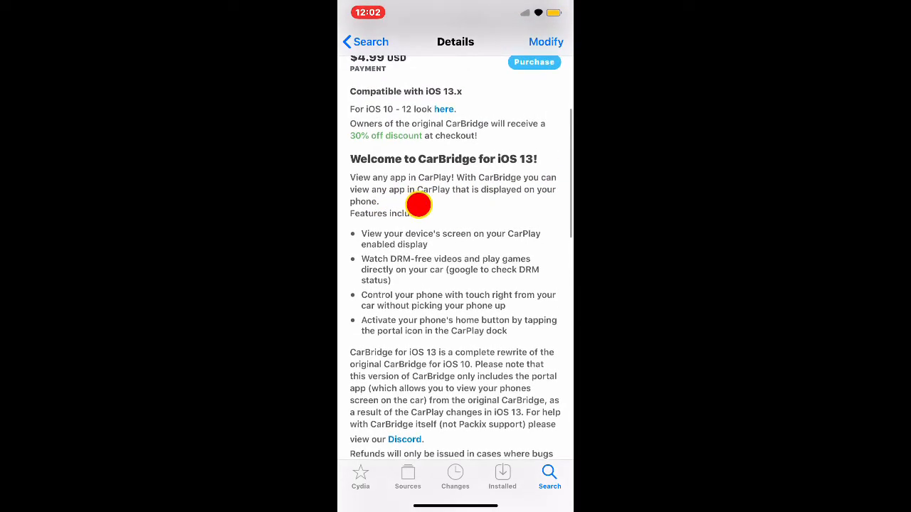
pyautogui.scroll(-3)
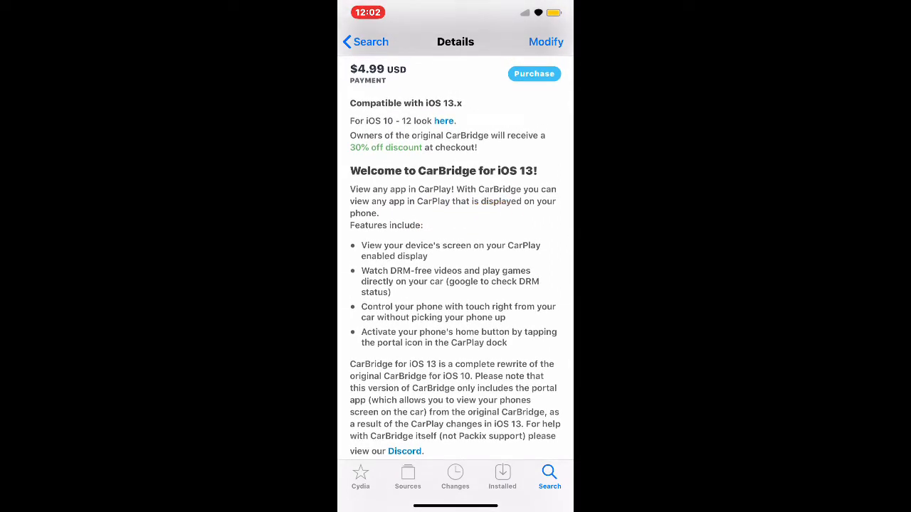
pyautogui.scroll(-3)
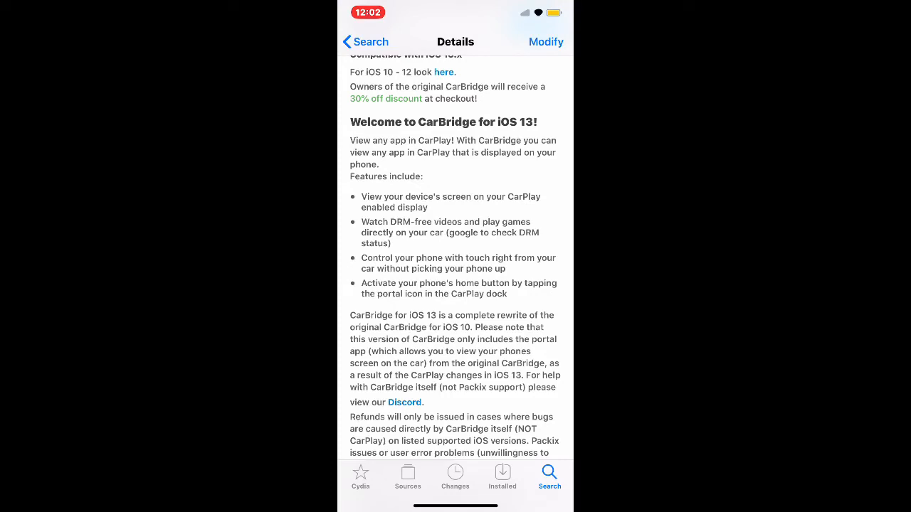
pyautogui.scroll(-3)
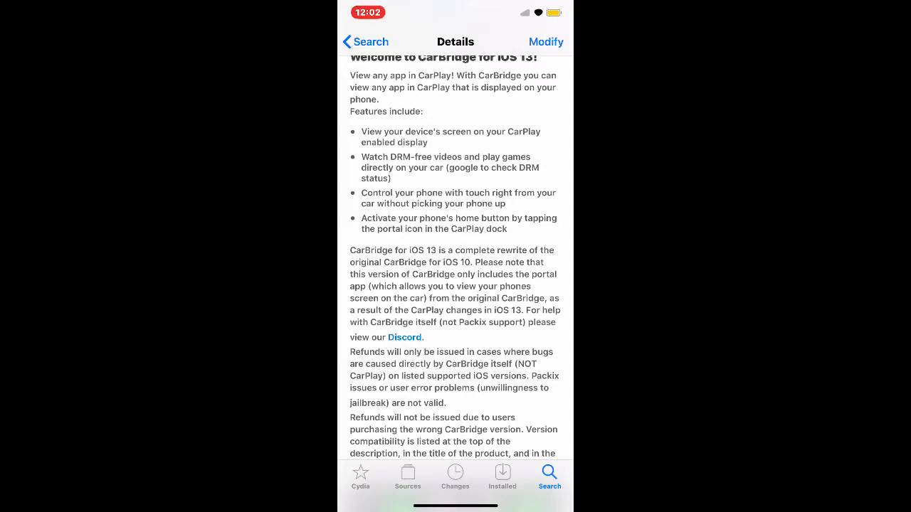
pyautogui.scroll(-3)
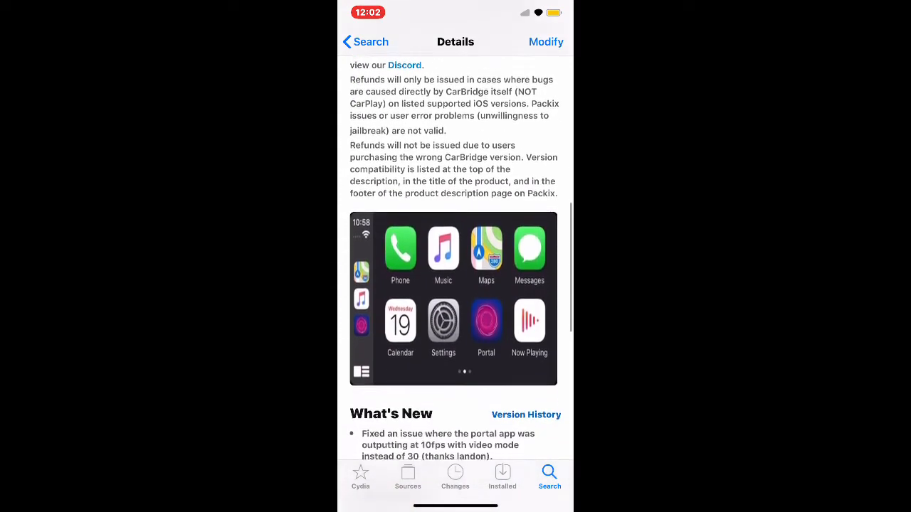
pyautogui.scroll(-3)
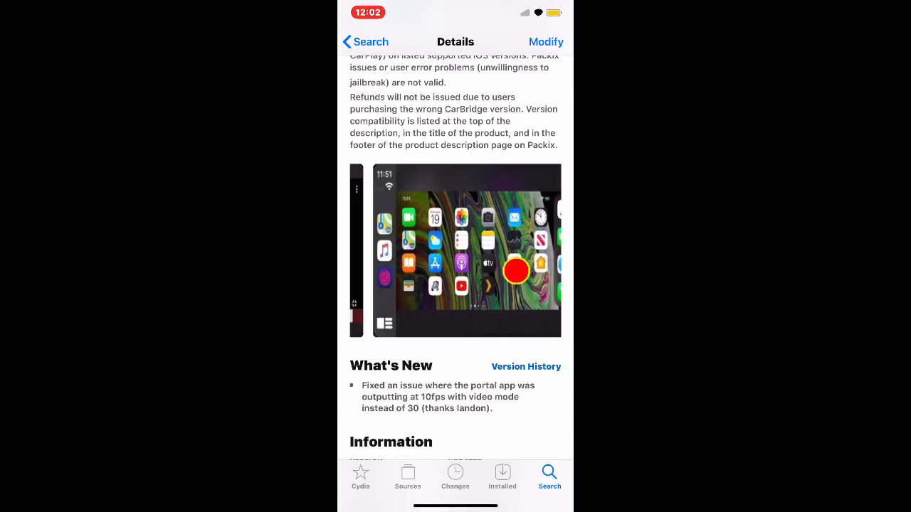
pyautogui.scroll(-3)
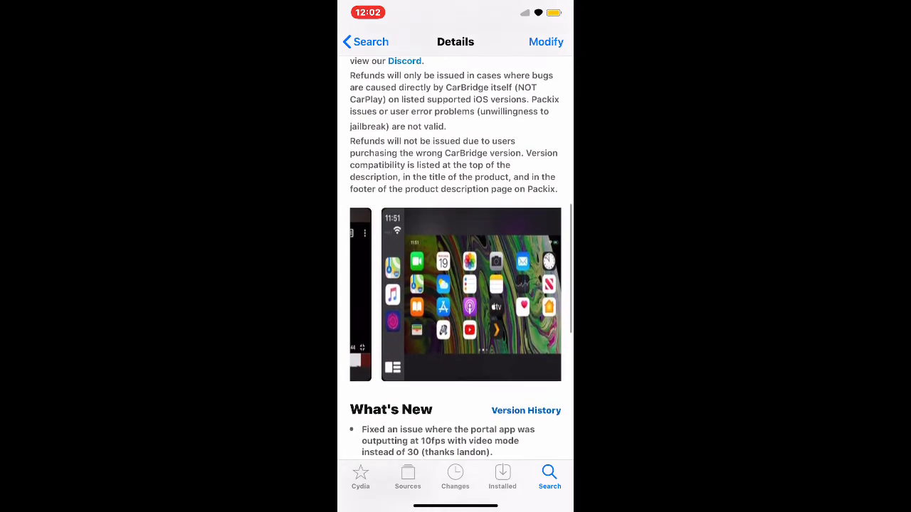
pyautogui.scroll(-3)
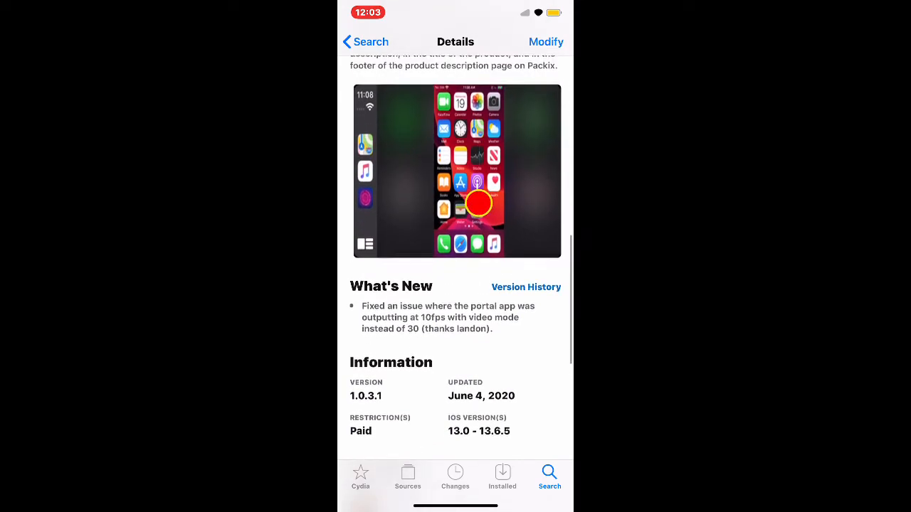
pyautogui.scroll(-3)
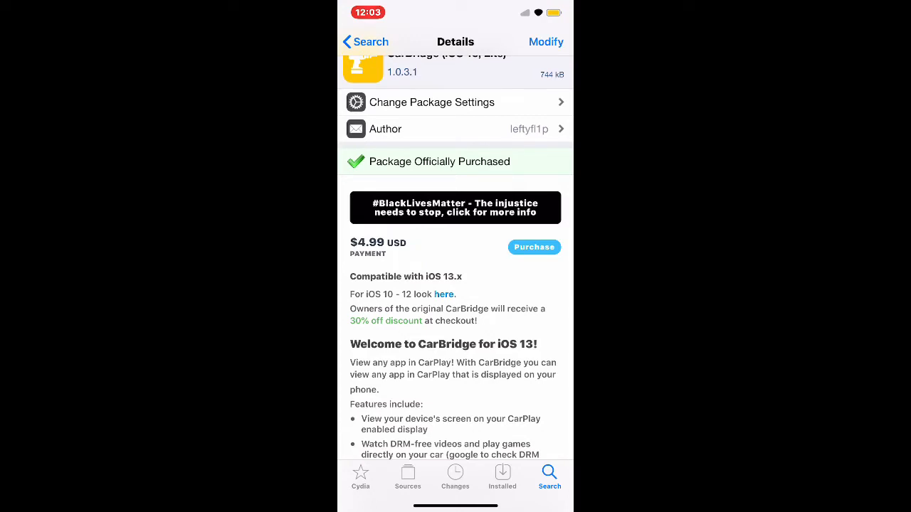
pyautogui.scroll(-3)
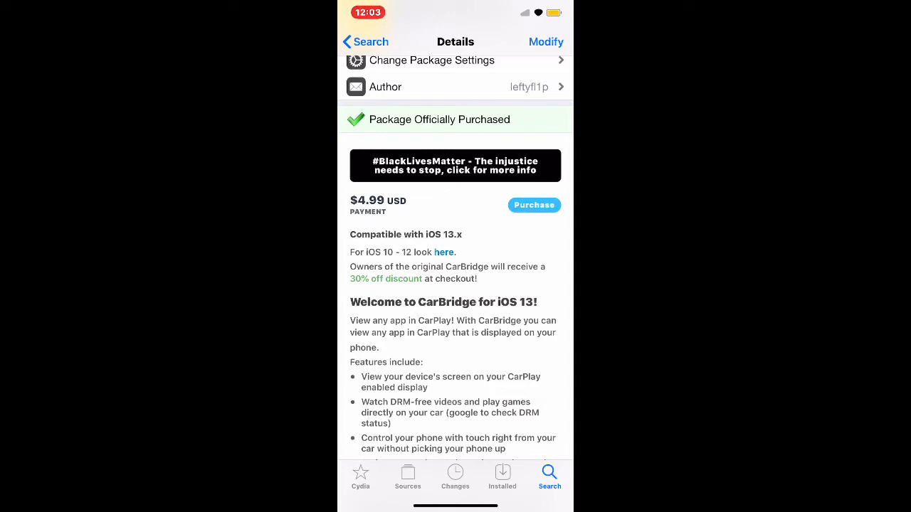
pyautogui.scroll(-3)
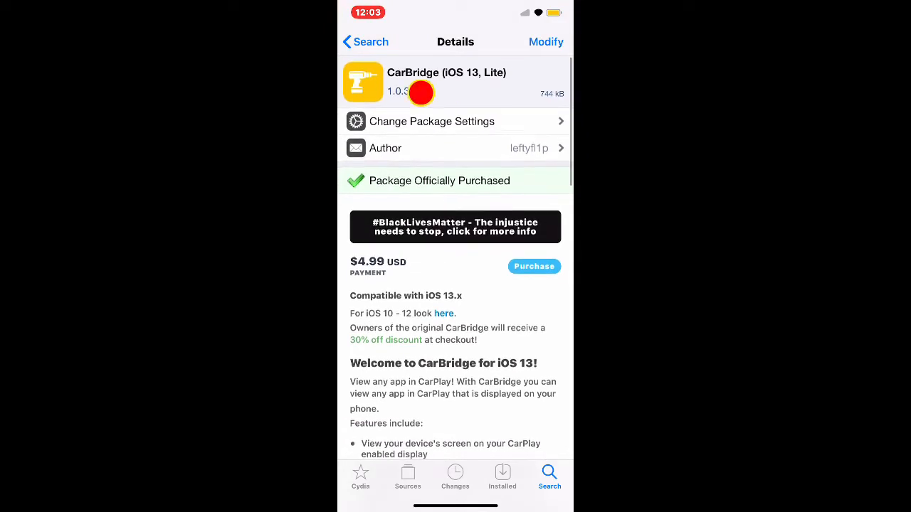
pyautogui.scroll(-3)
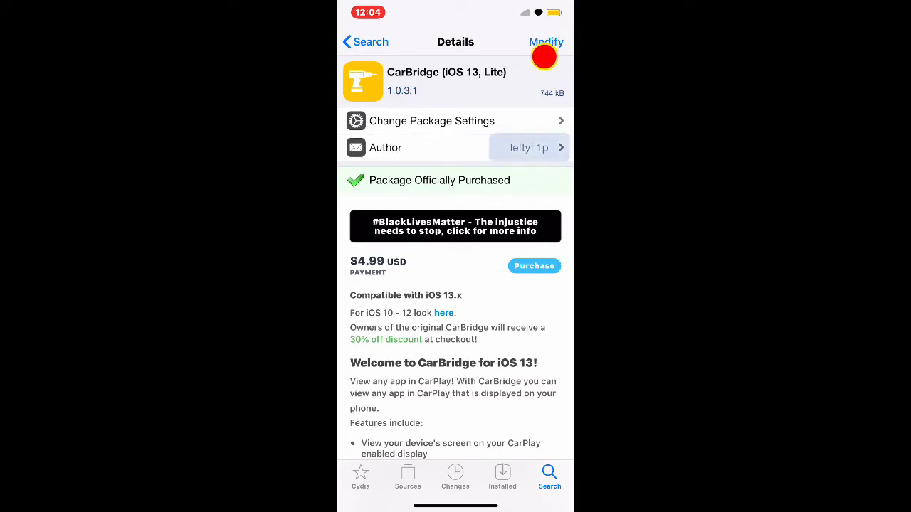
# - Queue CarBridge (iOS 13, Lite) for installation via Modify > Install, reaching the 159.8 kB confirm screen
pyautogui.doubleClick(529, 146)
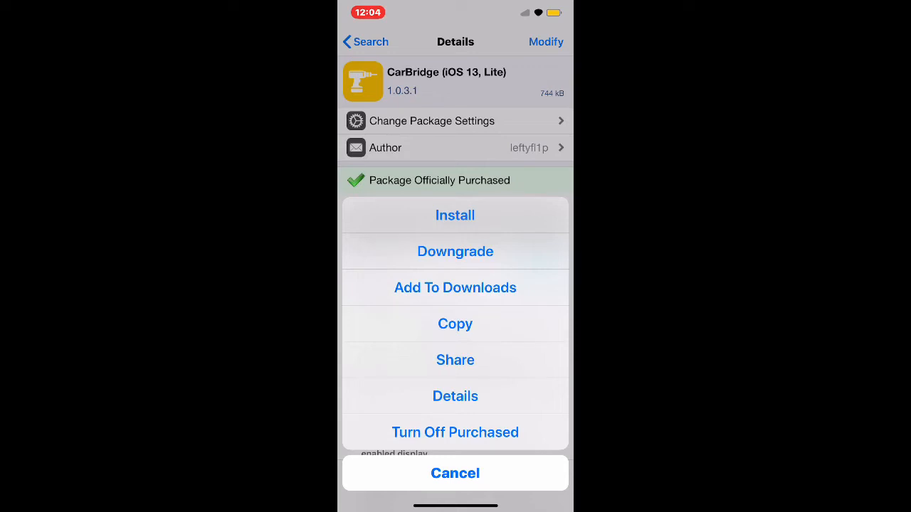
pyautogui.click(455, 215)
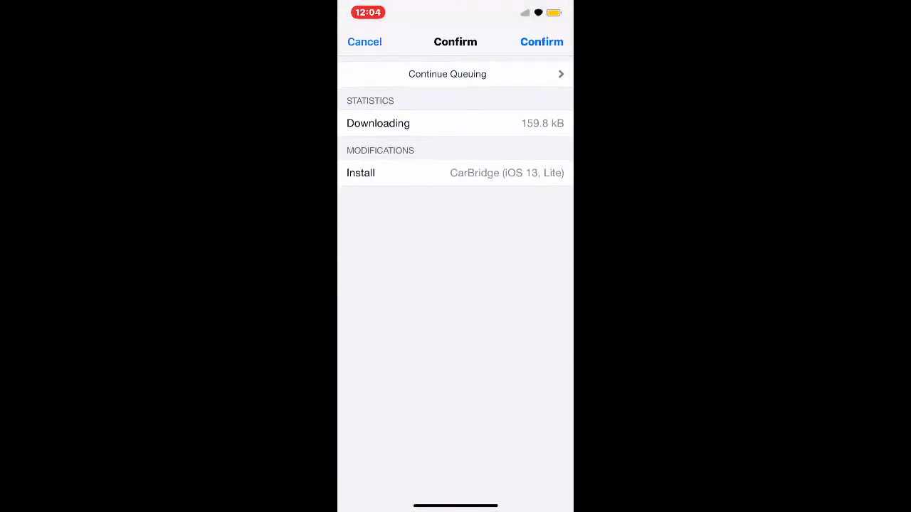
# - Confirm the CarBridge install and restart SpringBoard once it finishes
pyautogui.click(540, 42)
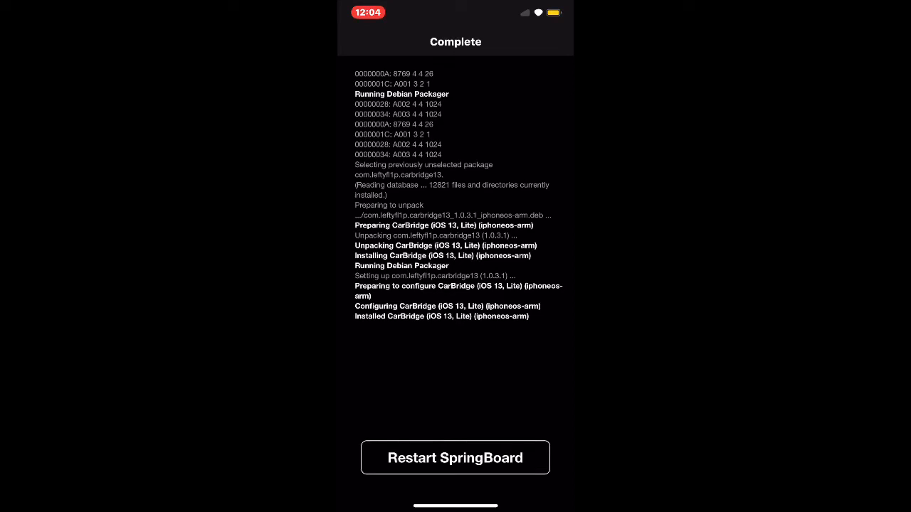
pyautogui.click(455, 458)
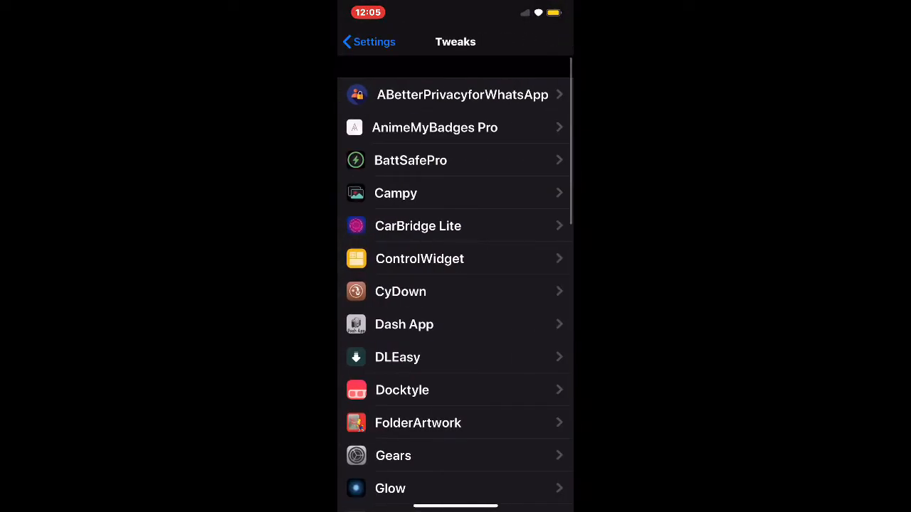
# - Show the Settings Tweaks list with CarBridge Lite and CyDown among installed tweaks
pyautogui.click(418, 225)
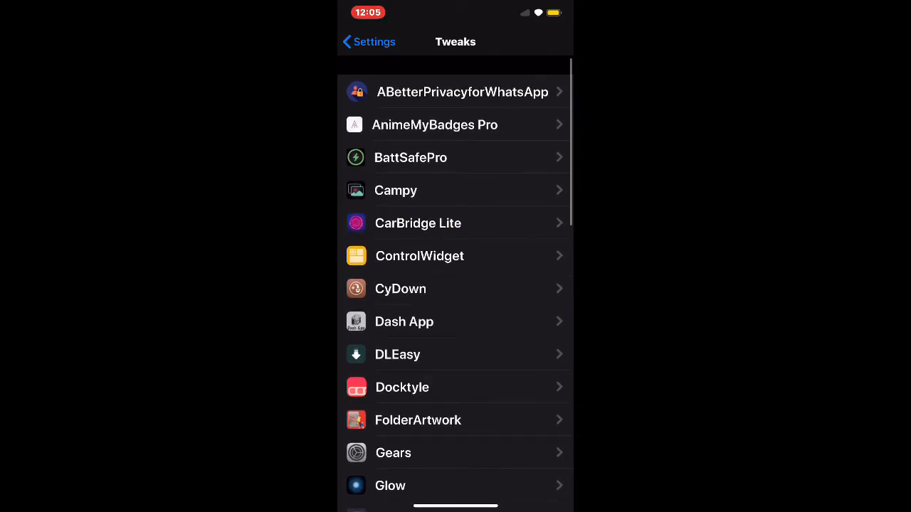
# - View CarBridge Lite's preferences page with Discord help and Video Mode left off
pyautogui.click(418, 222)
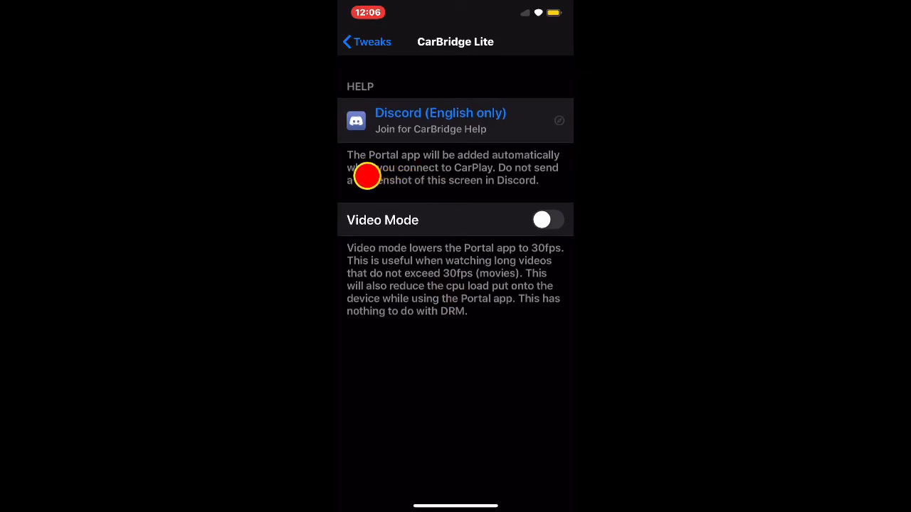
pyautogui.moveTo(441, 180)
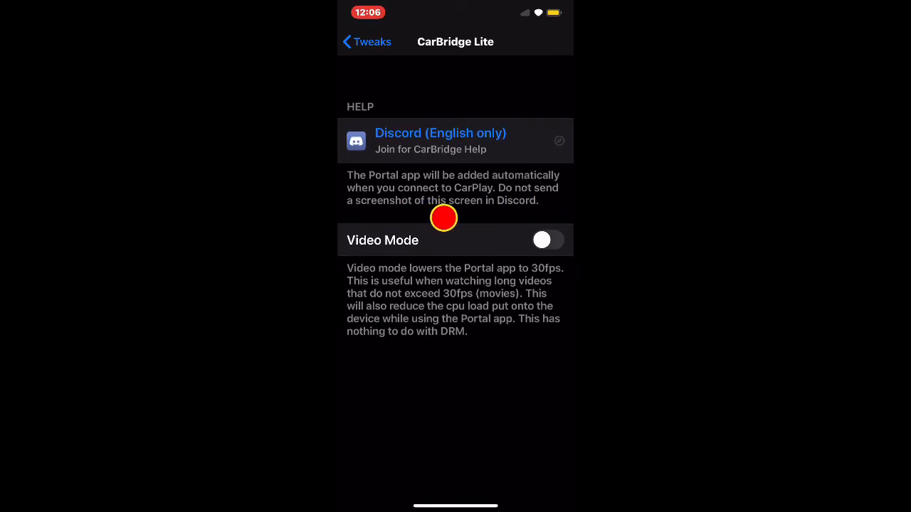
pyautogui.moveTo(492, 218)
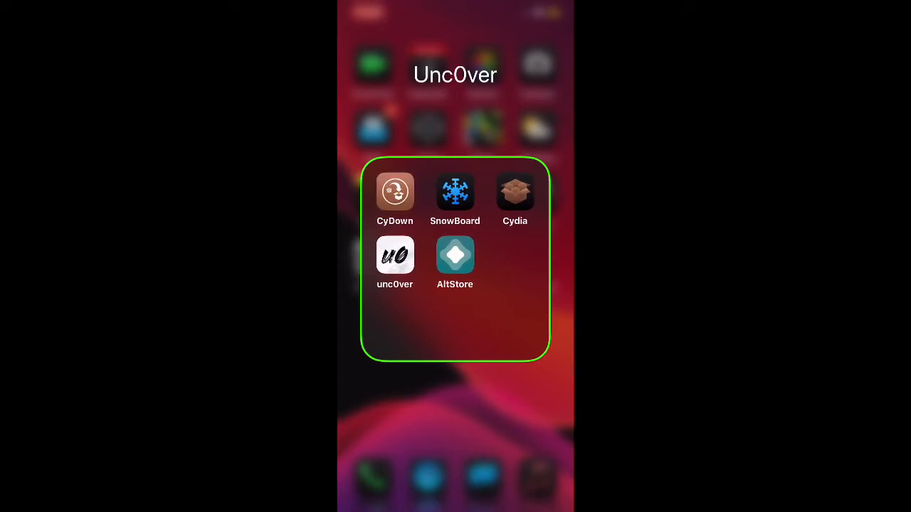
pyautogui.click(394, 191)
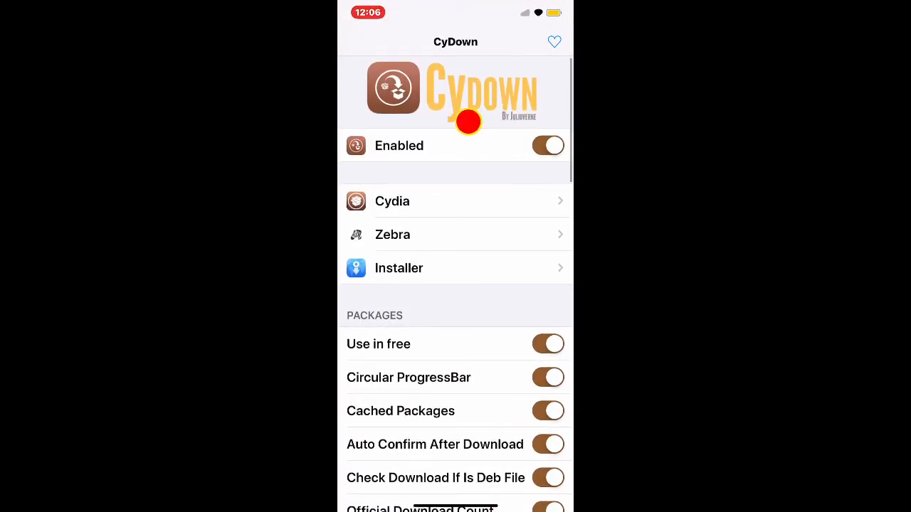
pyautogui.scroll(-3)
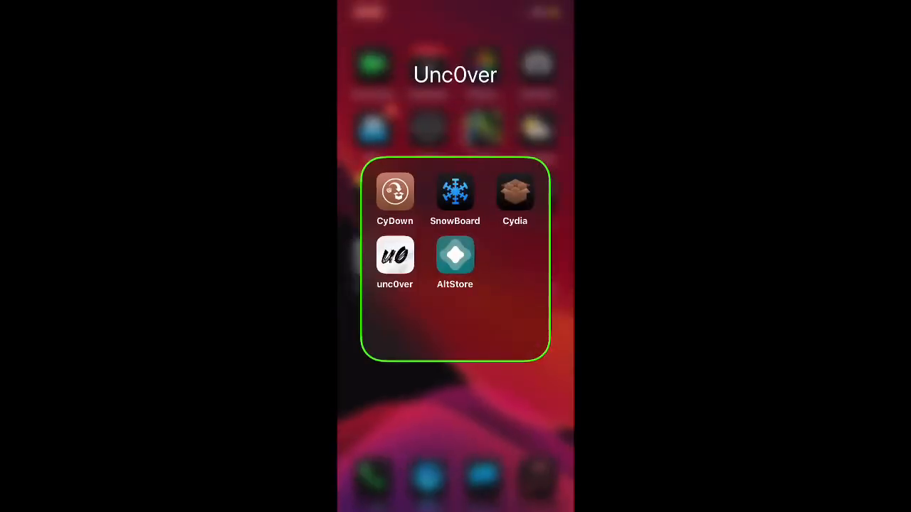
pyautogui.click(395, 192)
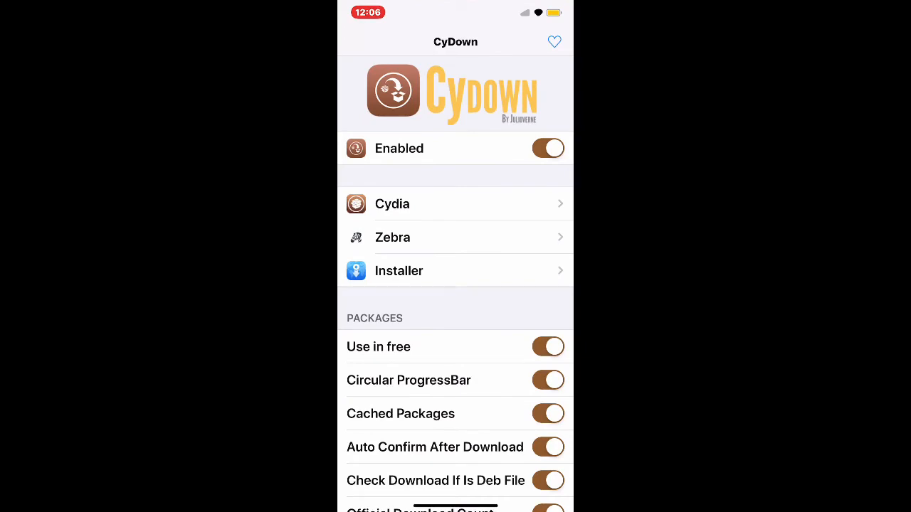
pyautogui.scroll(-3)
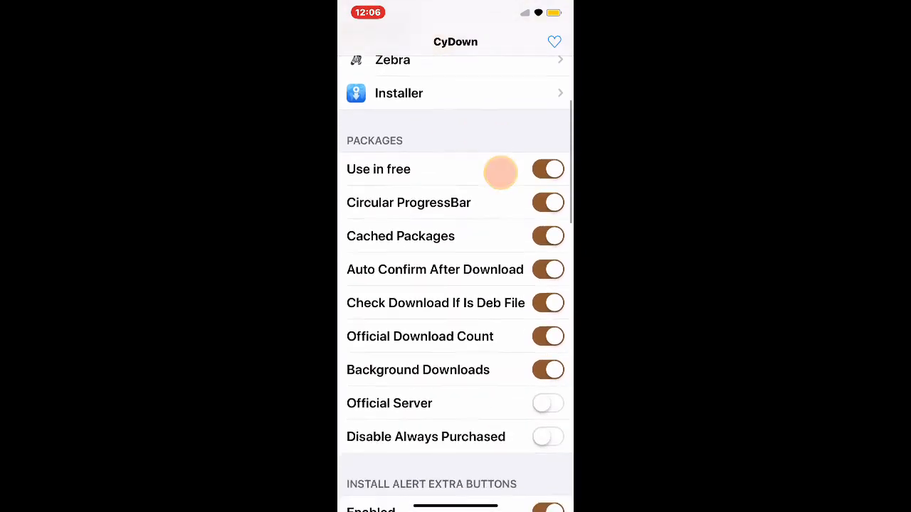
pyautogui.scroll(-3)
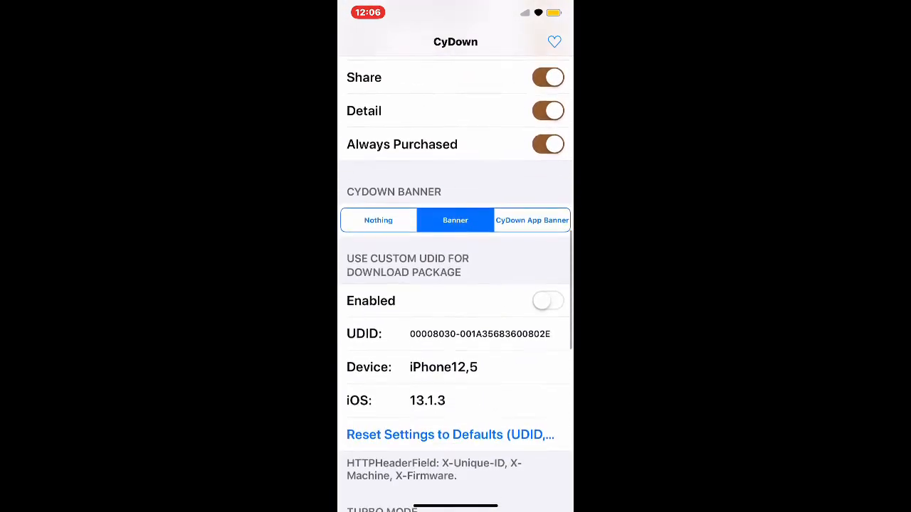
pyautogui.scroll(-3)
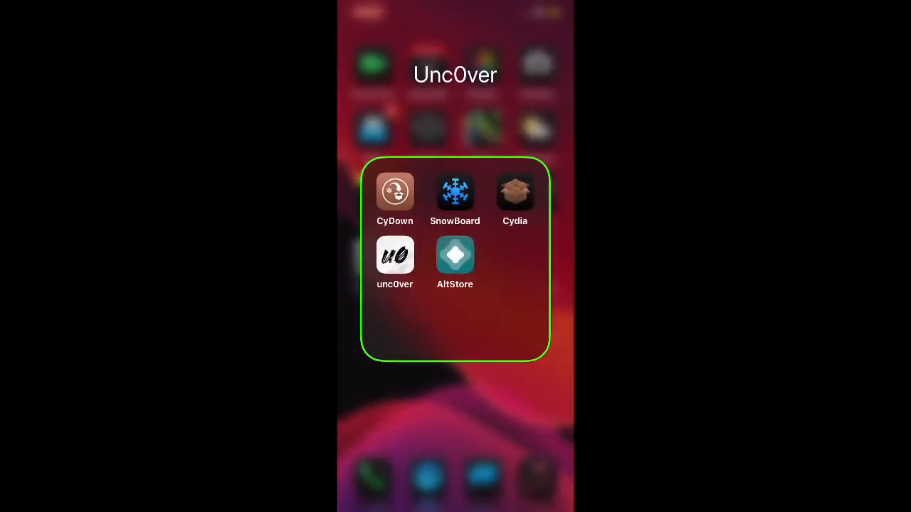
pyautogui.click(394, 192)
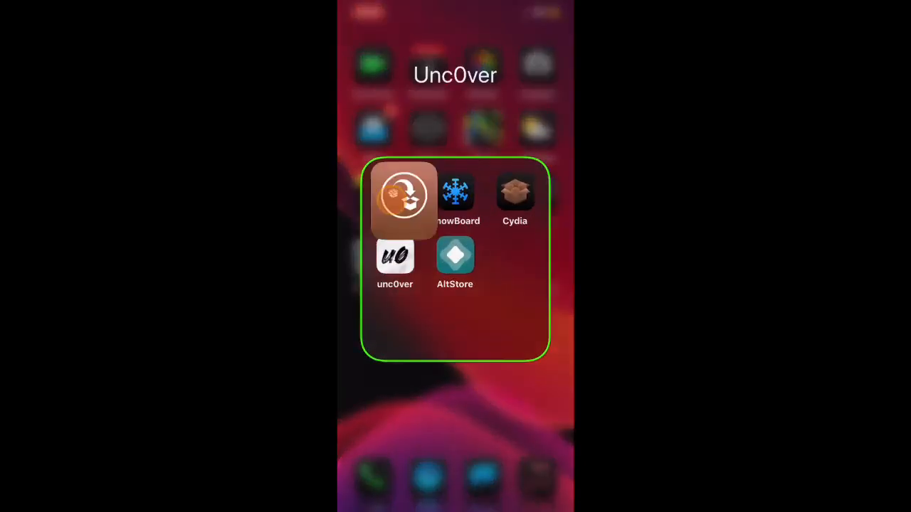
pyautogui.click(401, 196)
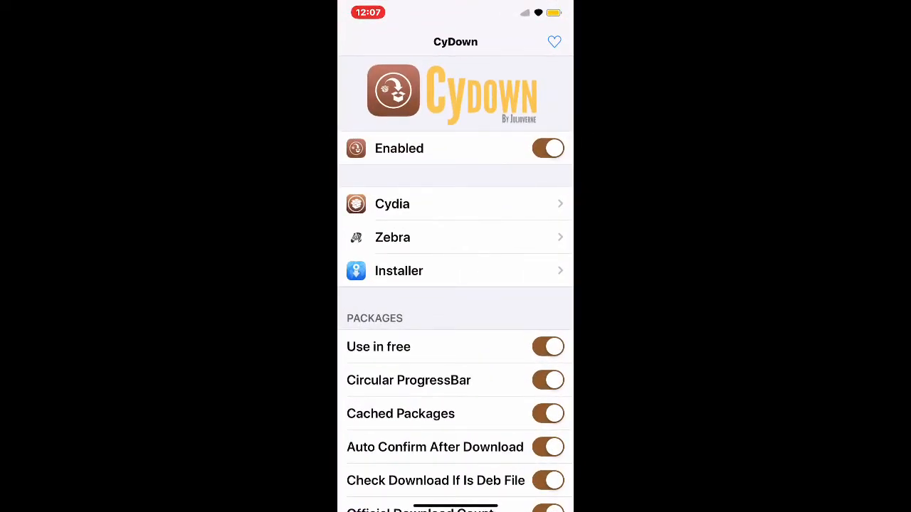
pyautogui.scroll(-3)
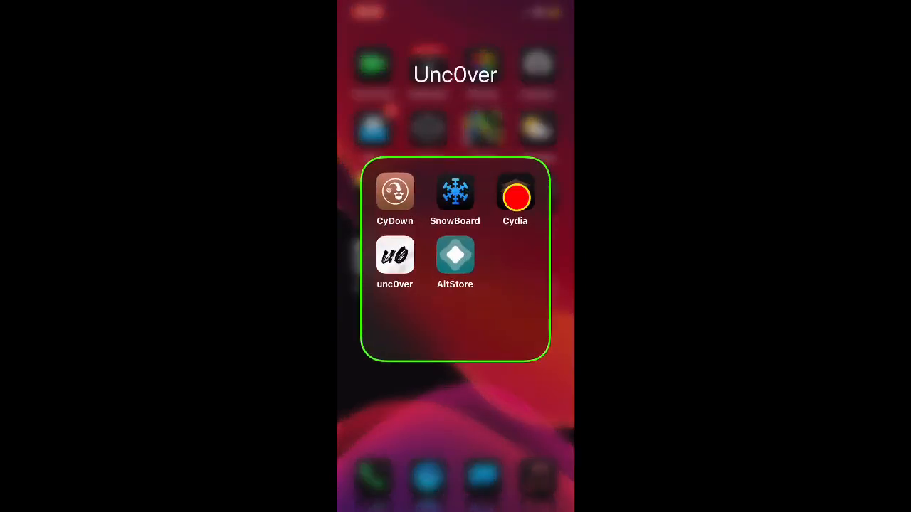
# - Launch Cydia, view Installed packages and dismiss the refresh report with fetch warnings
pyautogui.click(515, 196)
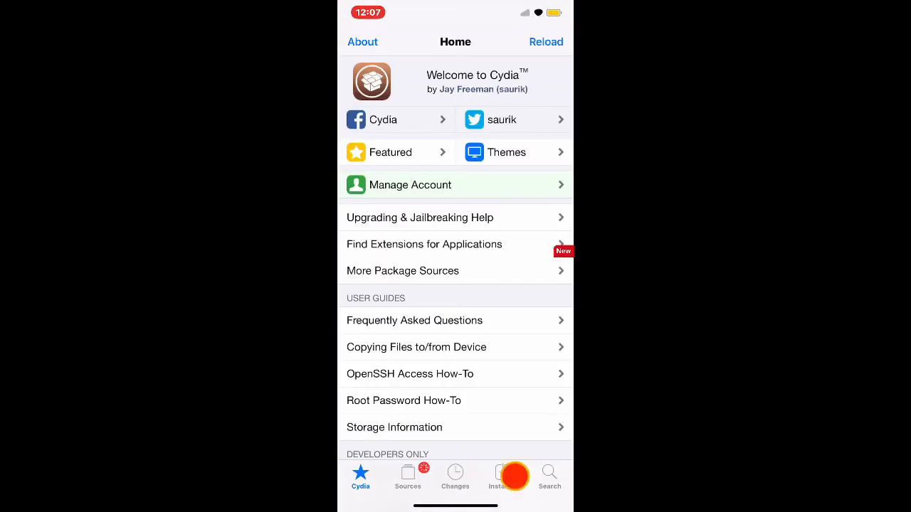
pyautogui.click(501, 476)
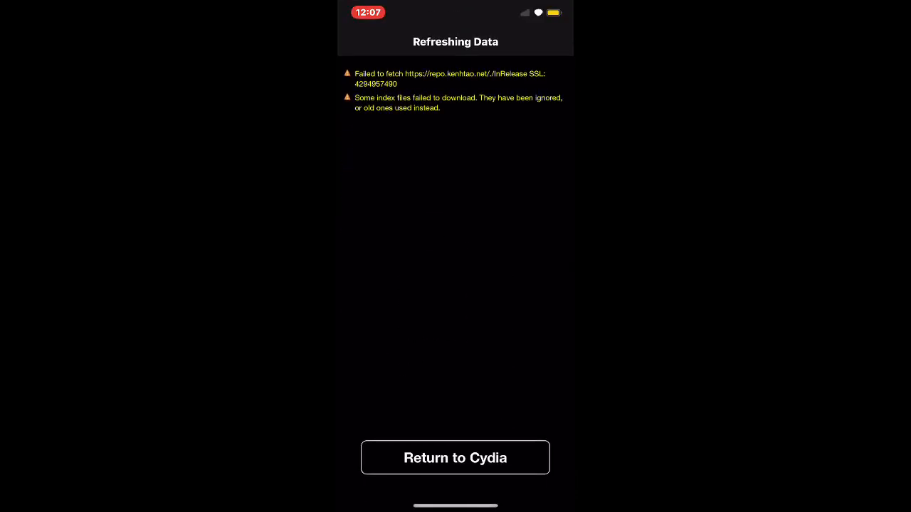
pyautogui.click(456, 458)
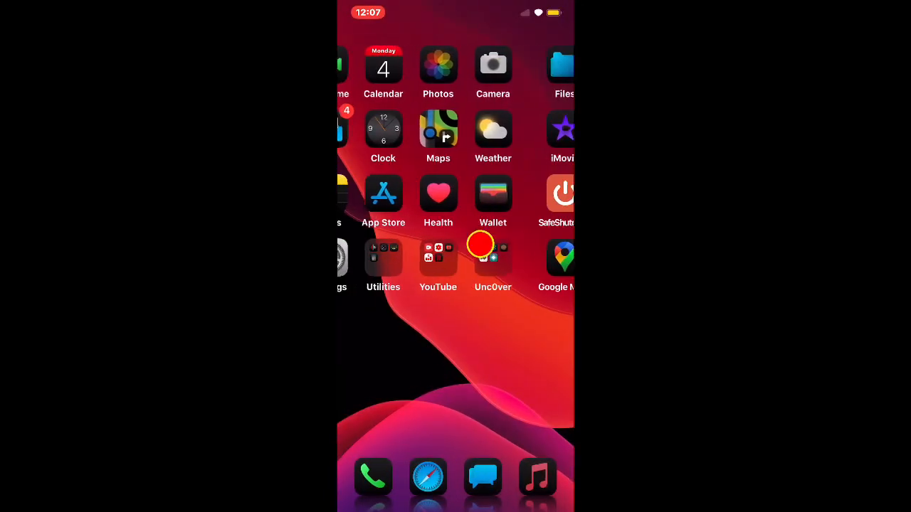
# - Return to the first Home Screen page and reopen the Unc0ver folder showing CyDown and Cydia
pyautogui.hscroll(-3)
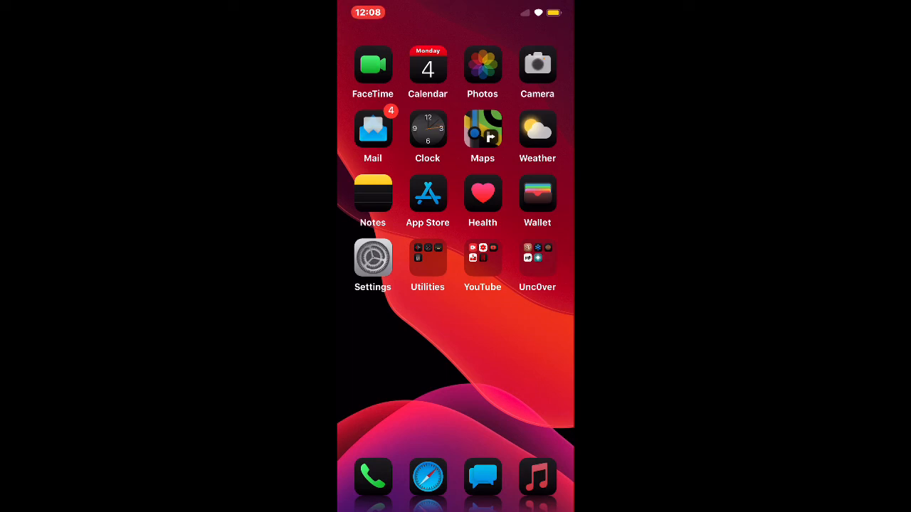
pyautogui.click(538, 262)
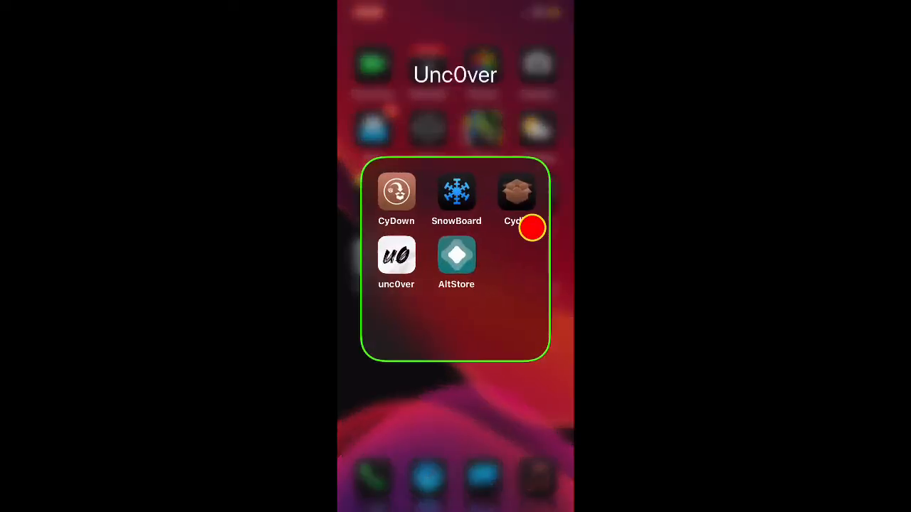